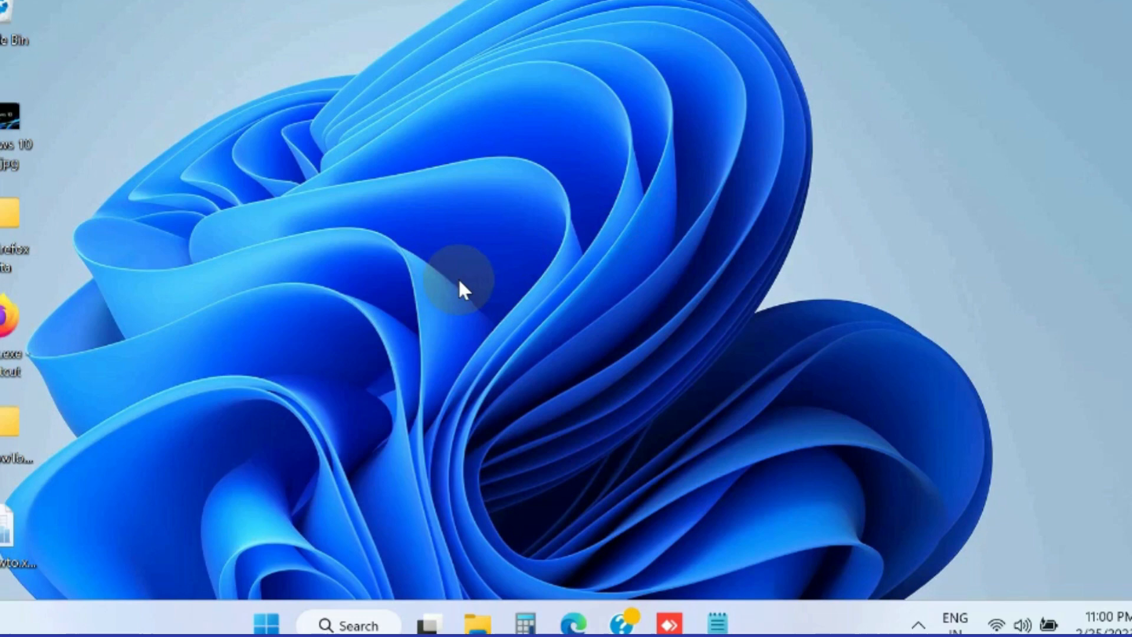
mouse_move(245, 570)
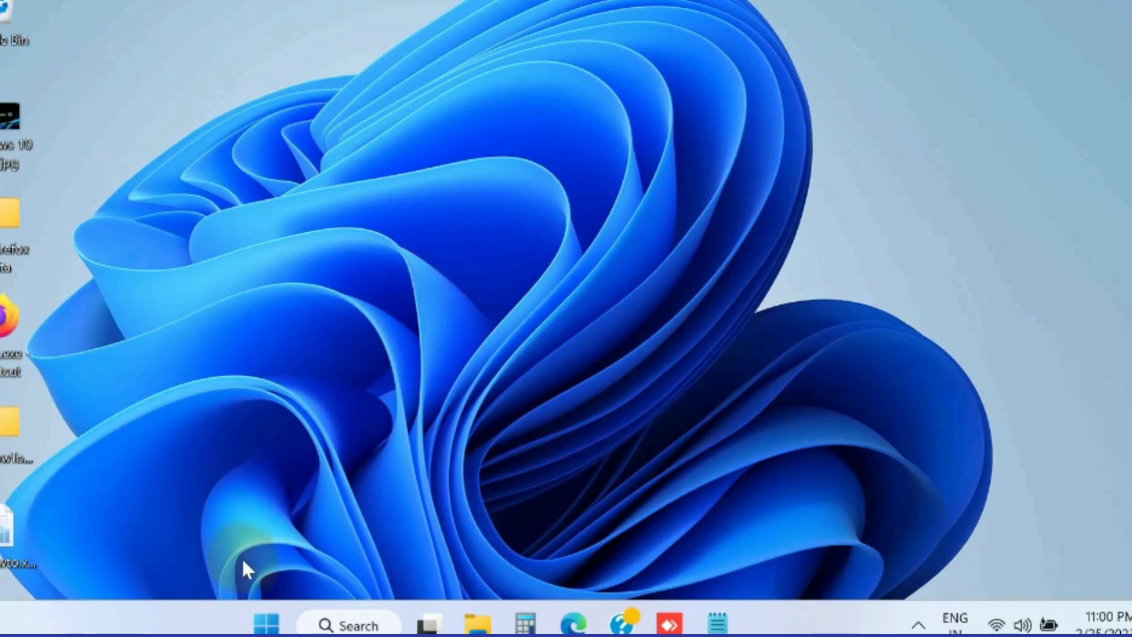
Reach System > Troubleshoot > Other troubleshooters from the Start menu and locate Power
right_click(268, 622)
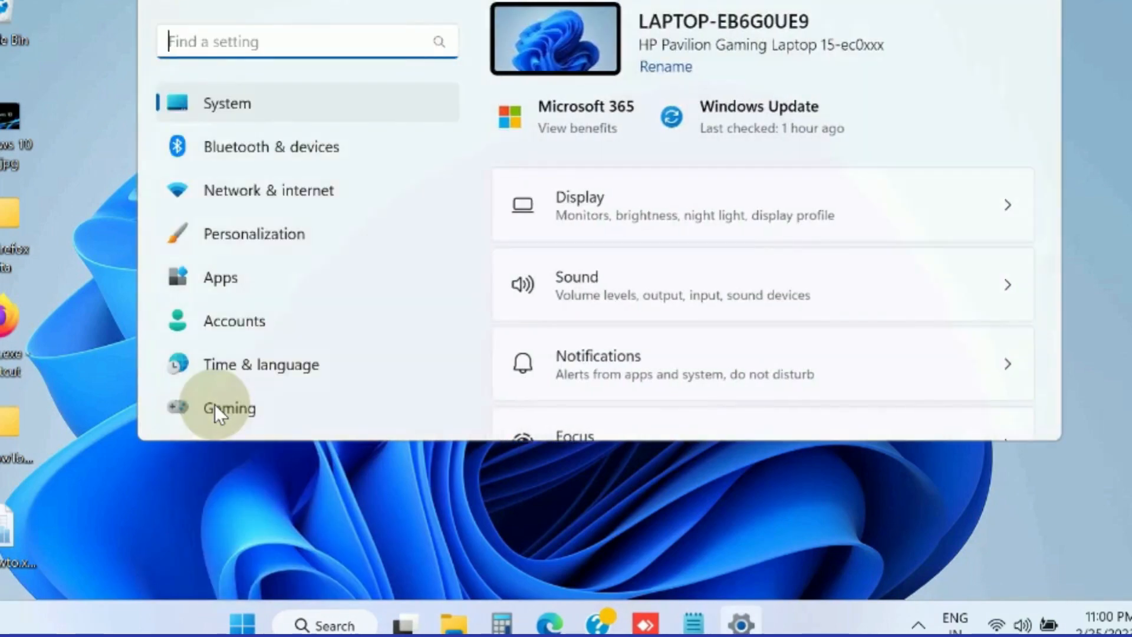
scroll(down, 3)
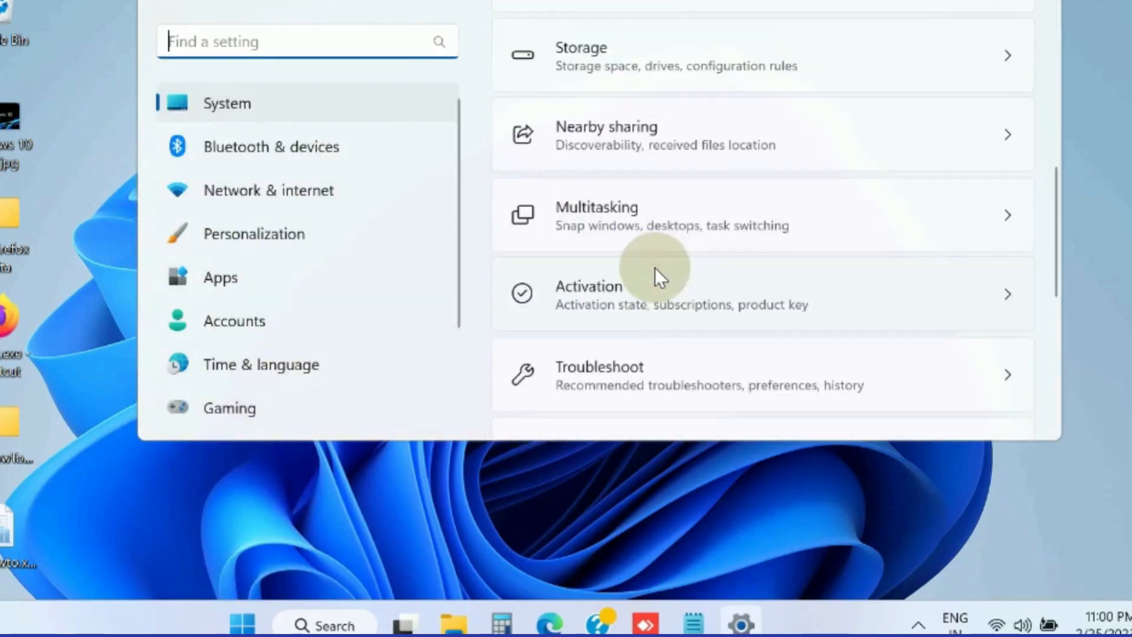
mouse_move(638, 387)
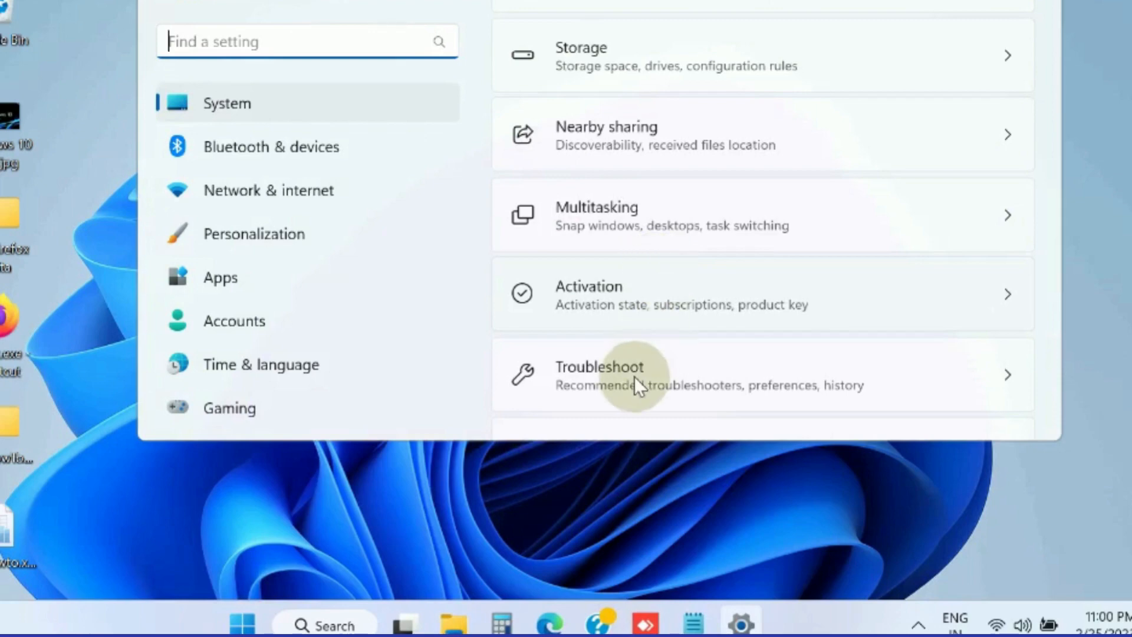
click(599, 374)
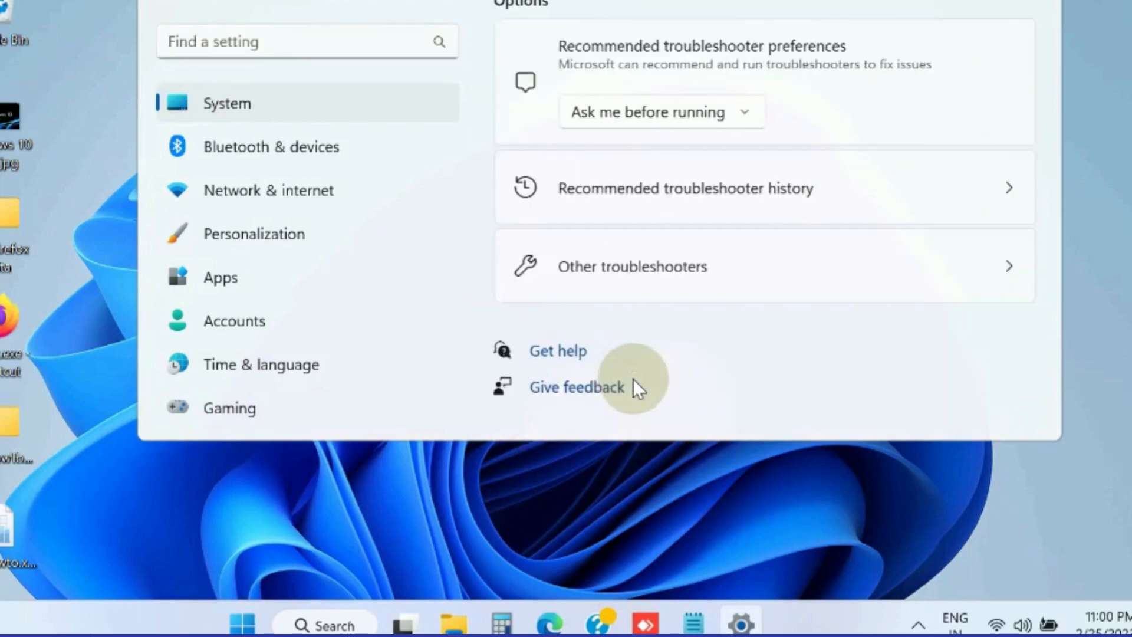
mouse_move(632, 265)
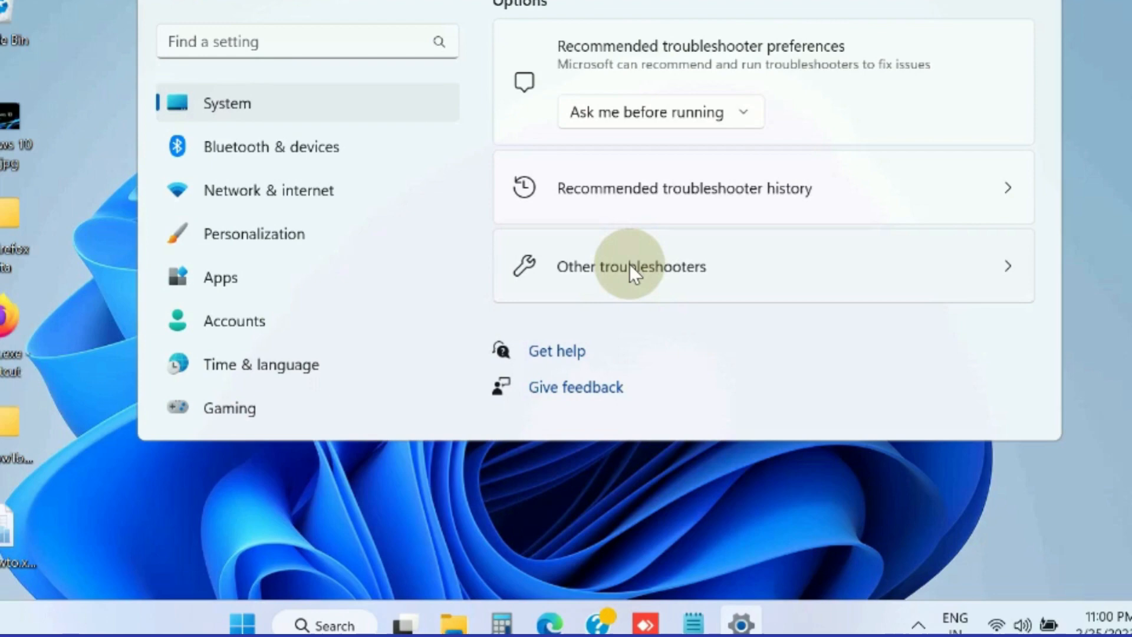
click(631, 265)
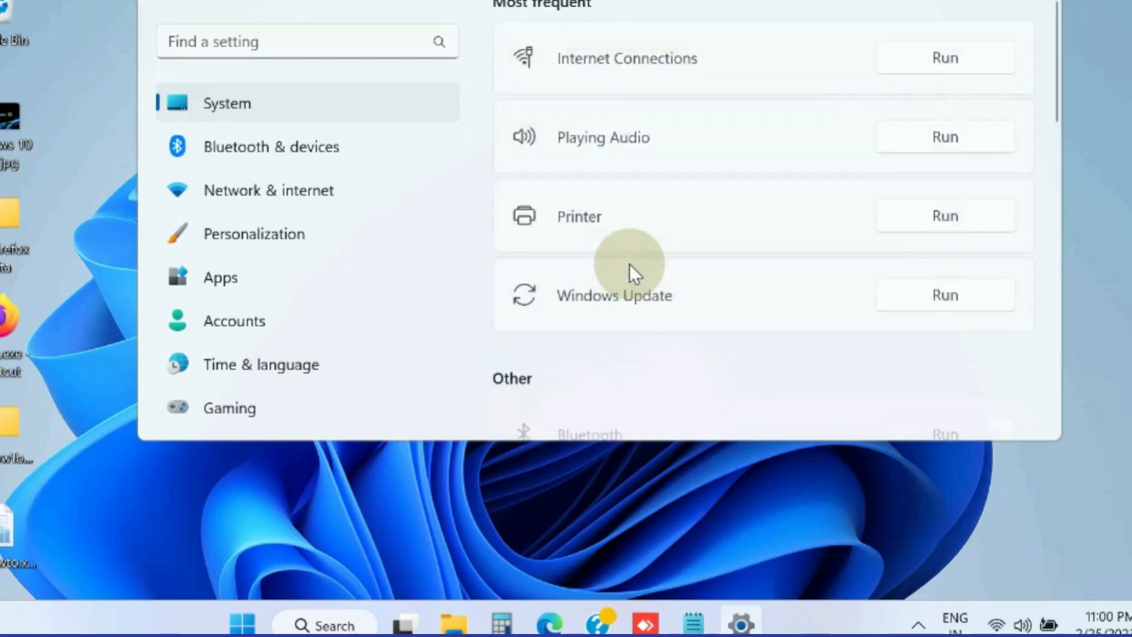
scroll(down, 3)
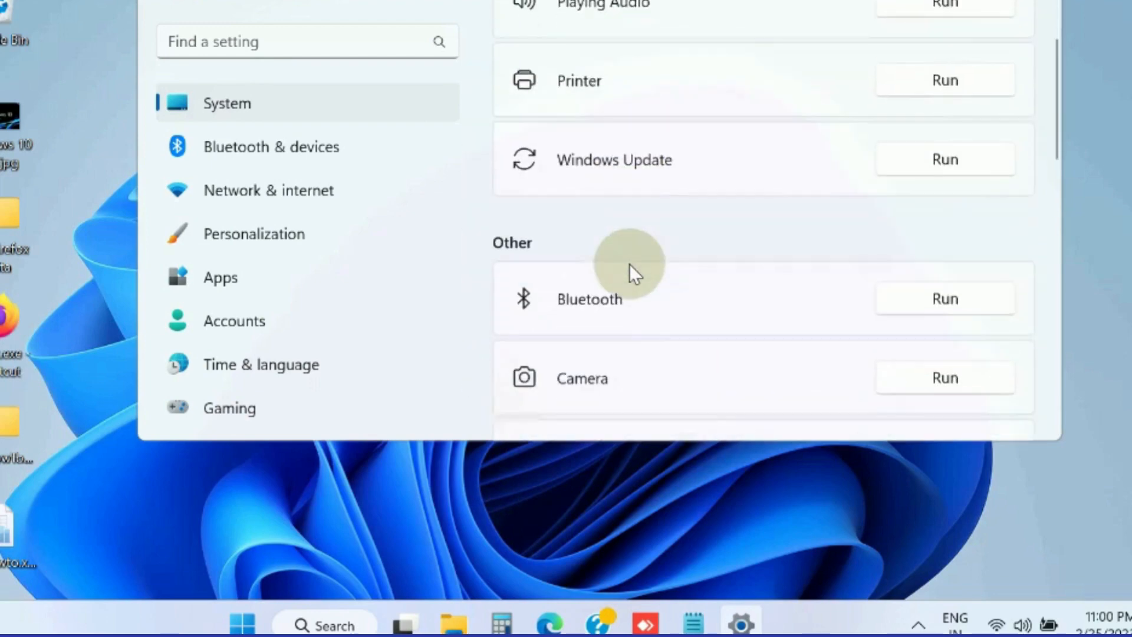
scroll(down, 3)
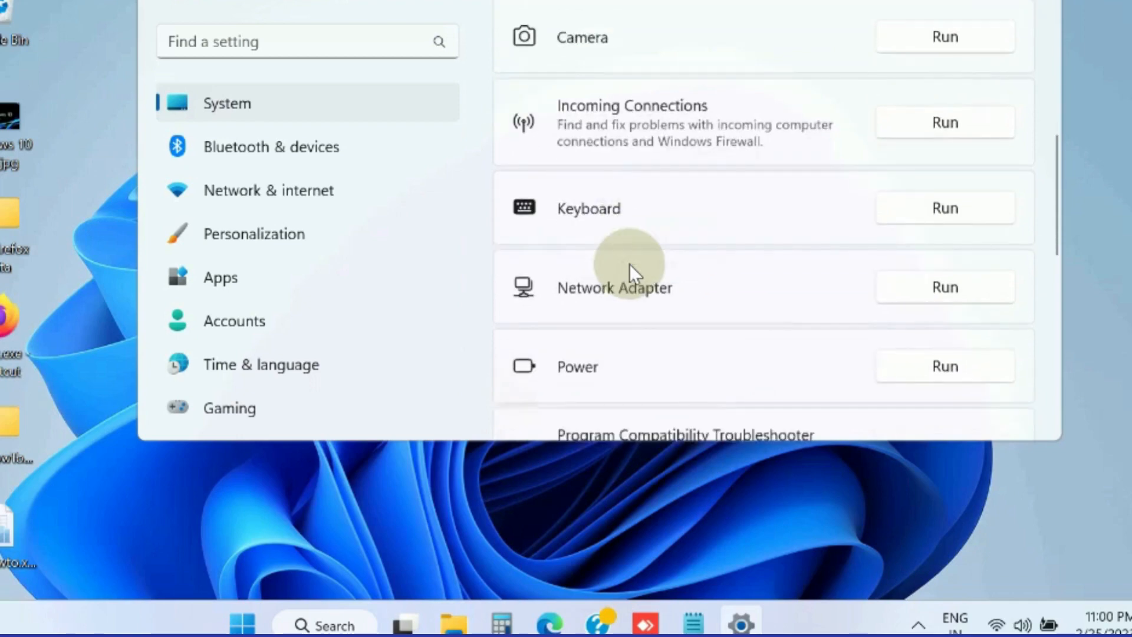
scroll(down, 3)
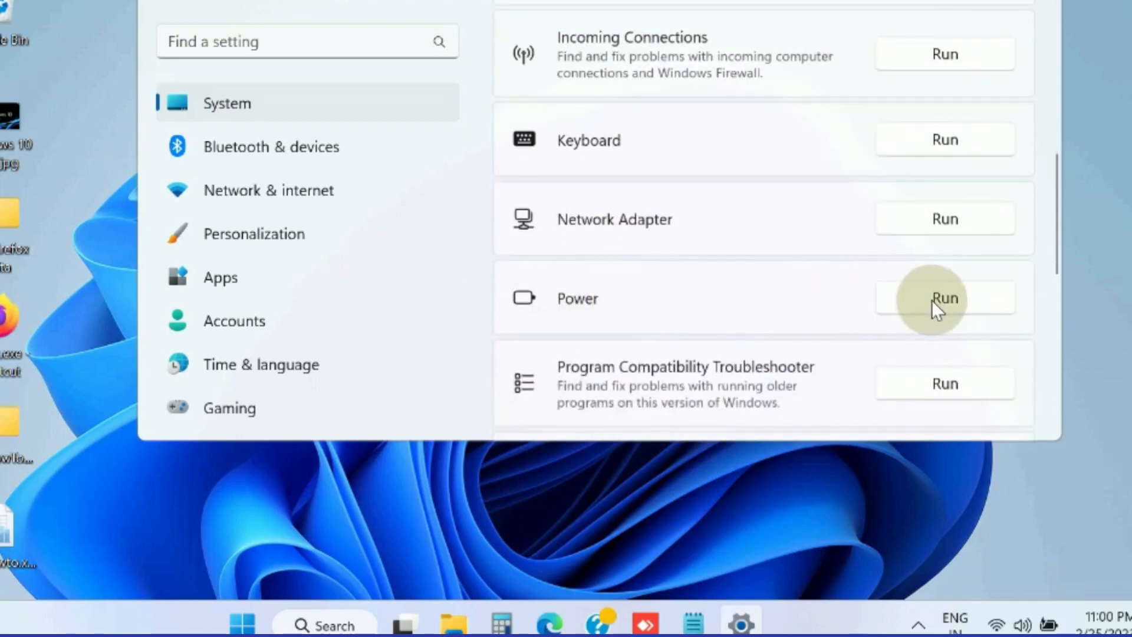
Run the Power troubleshooter, confirm the display sleep timeout fix solved it, and close it
click(944, 298)
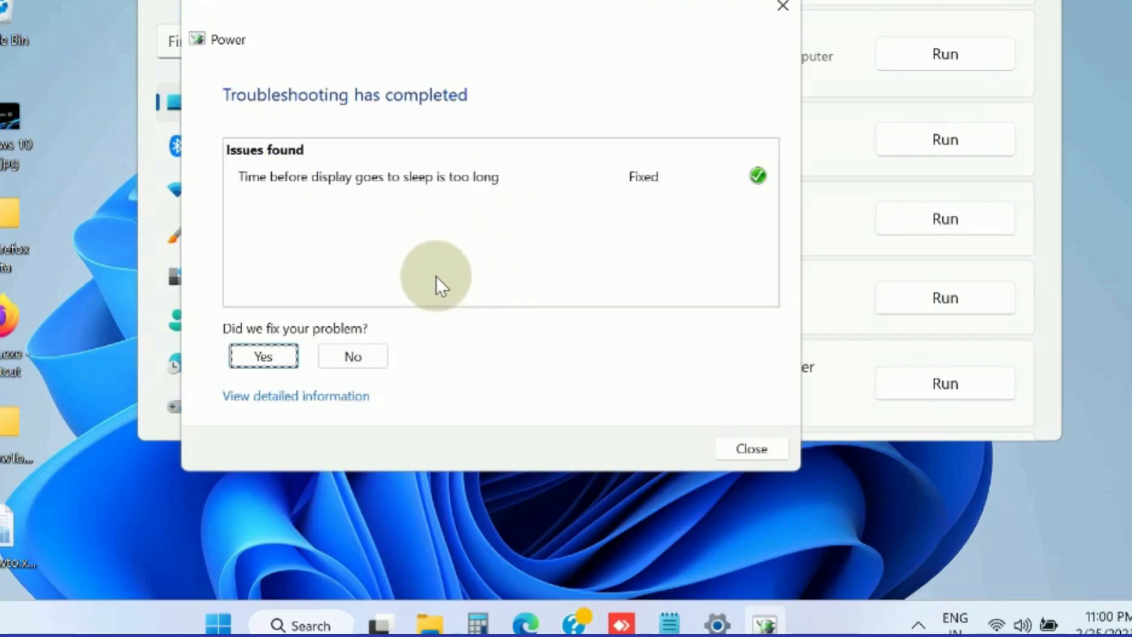
mouse_move(281, 213)
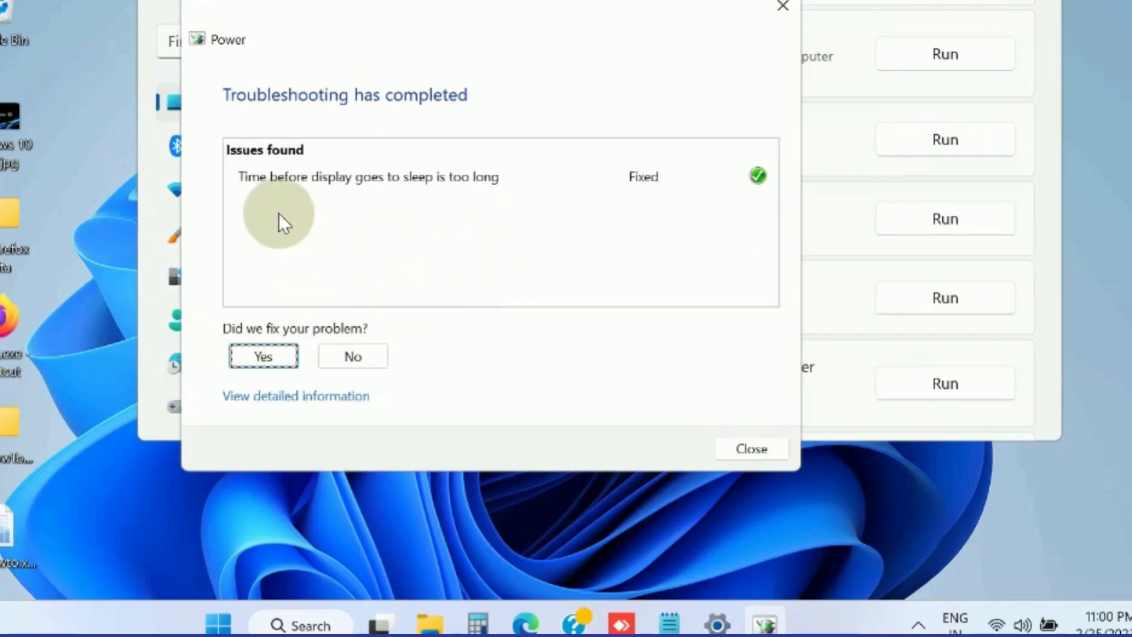
mouse_move(531, 180)
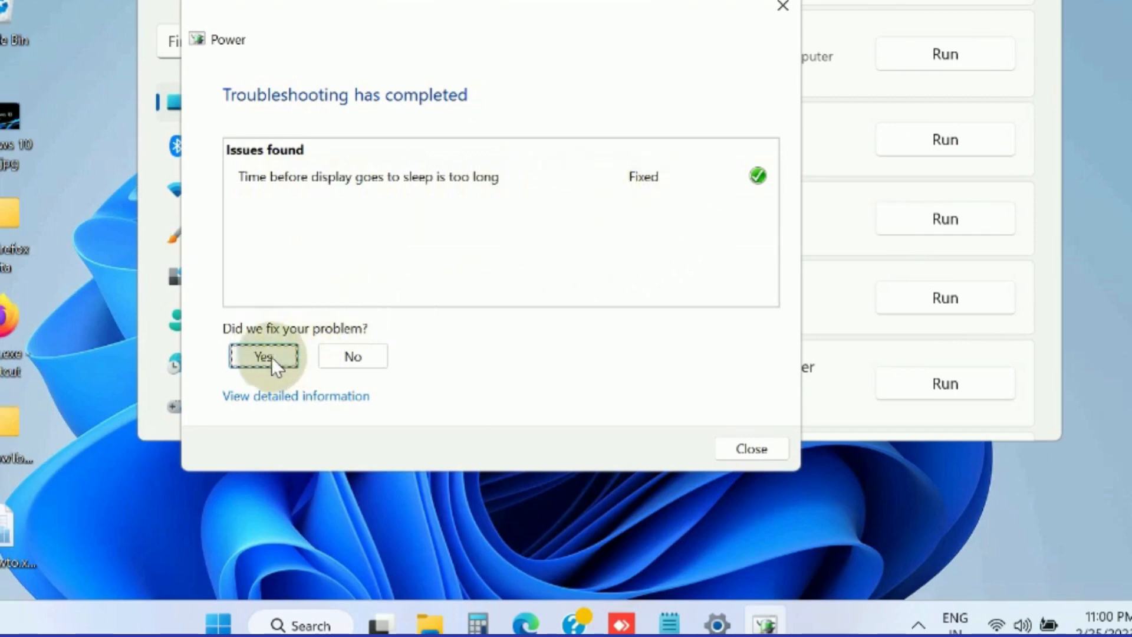
click(263, 356)
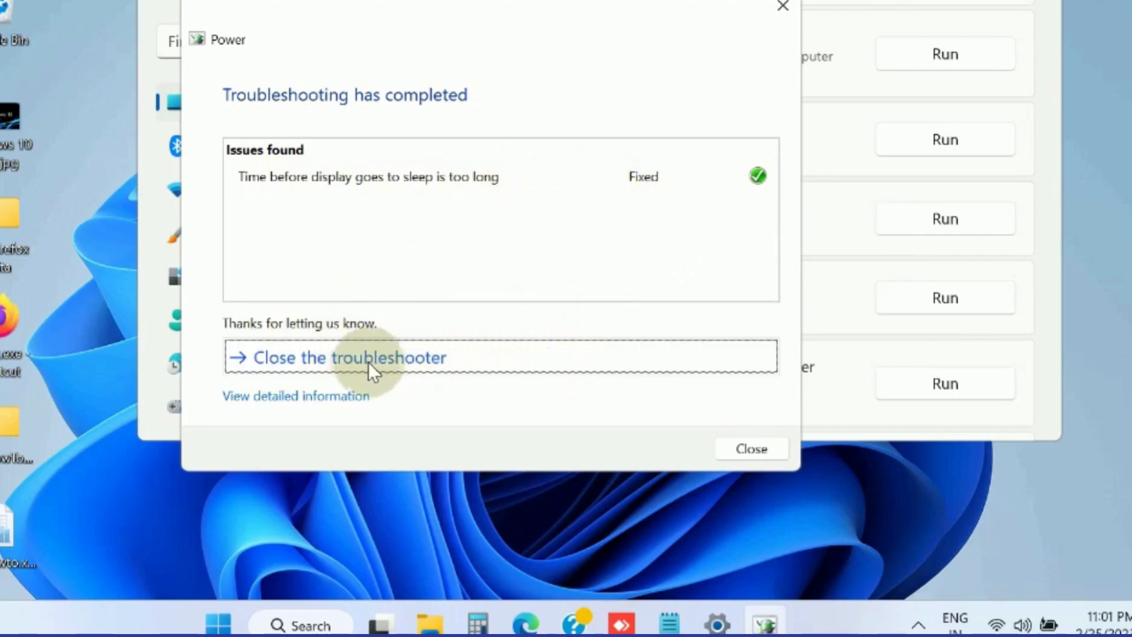
click(349, 357)
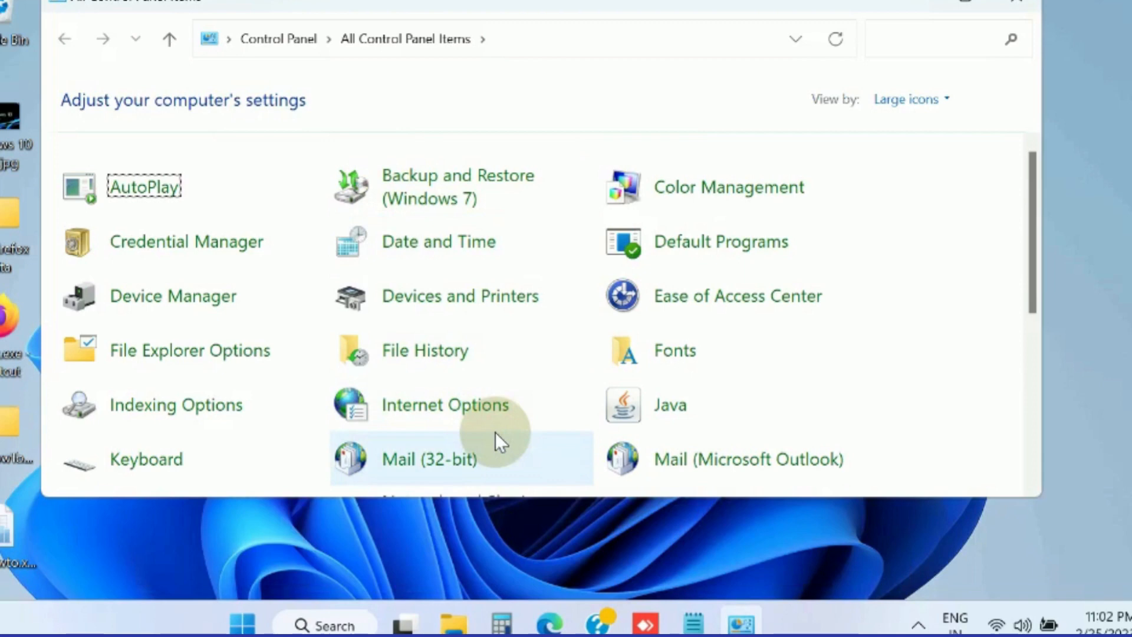
mouse_move(938, 101)
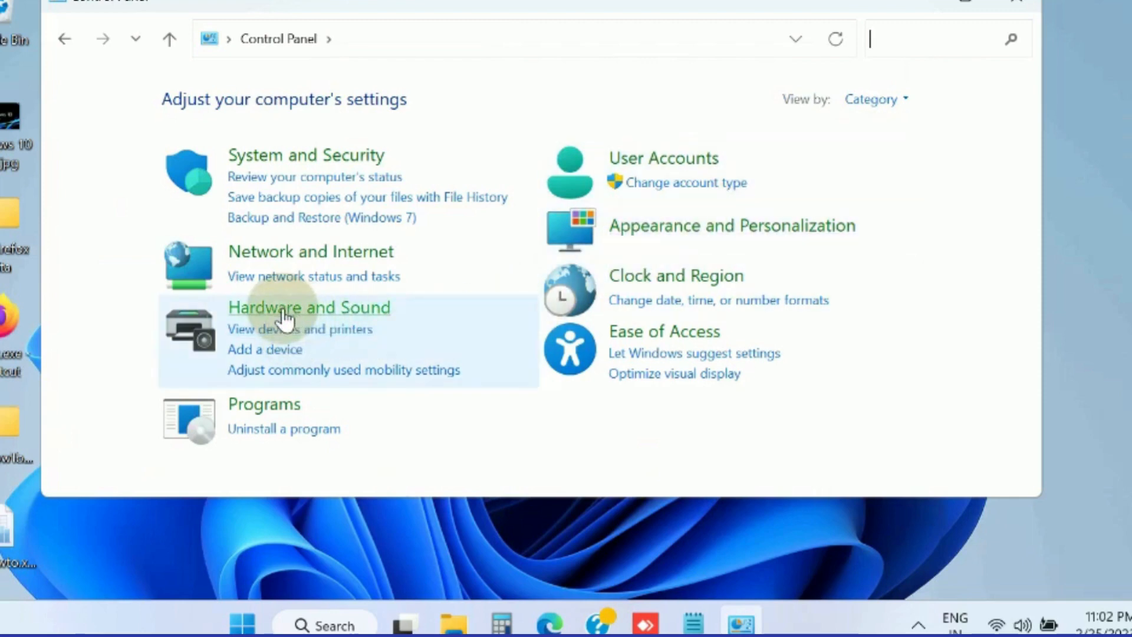
Go to Hardware and Sound and the Power Options plan-selection page, HP Recommended active
click(308, 306)
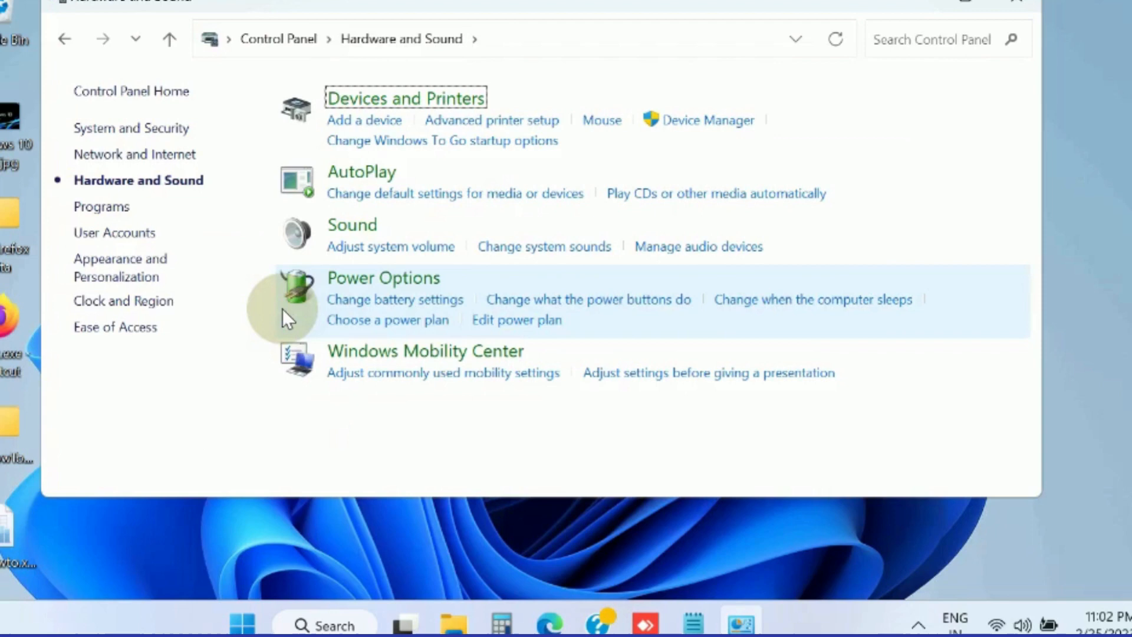
mouse_move(282, 448)
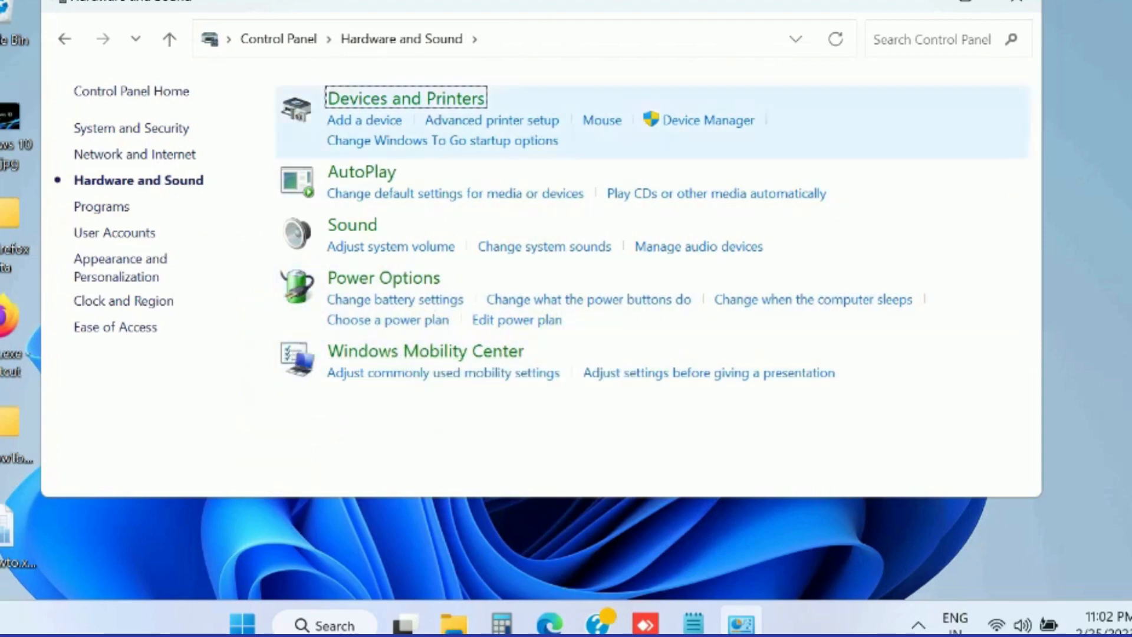
mouse_move(463, 353)
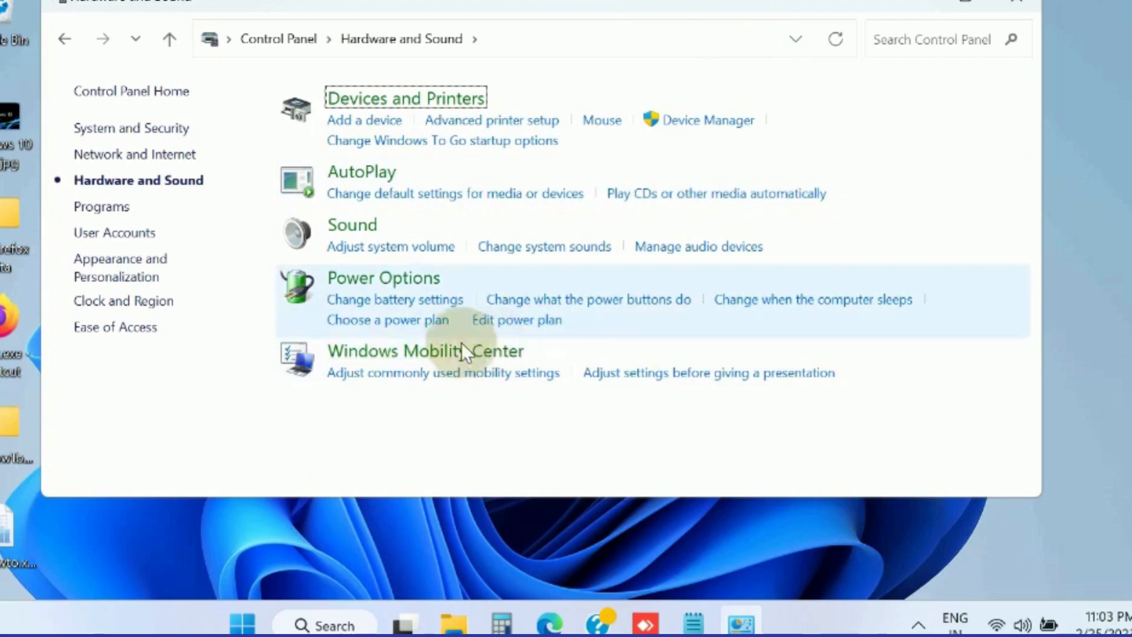
mouse_move(388, 319)
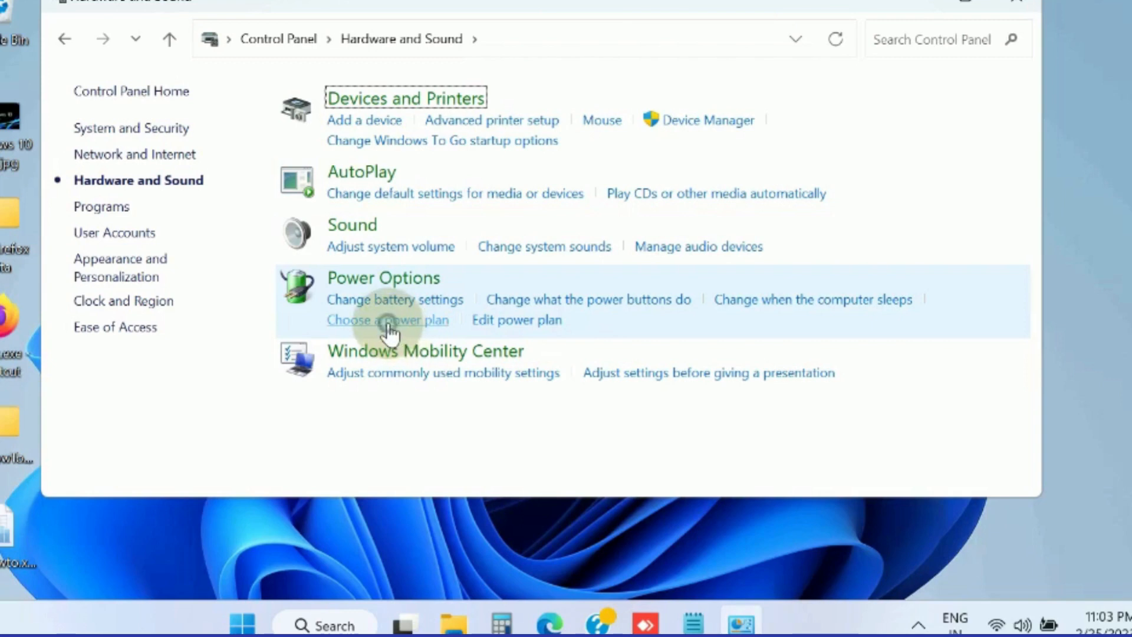
click(388, 320)
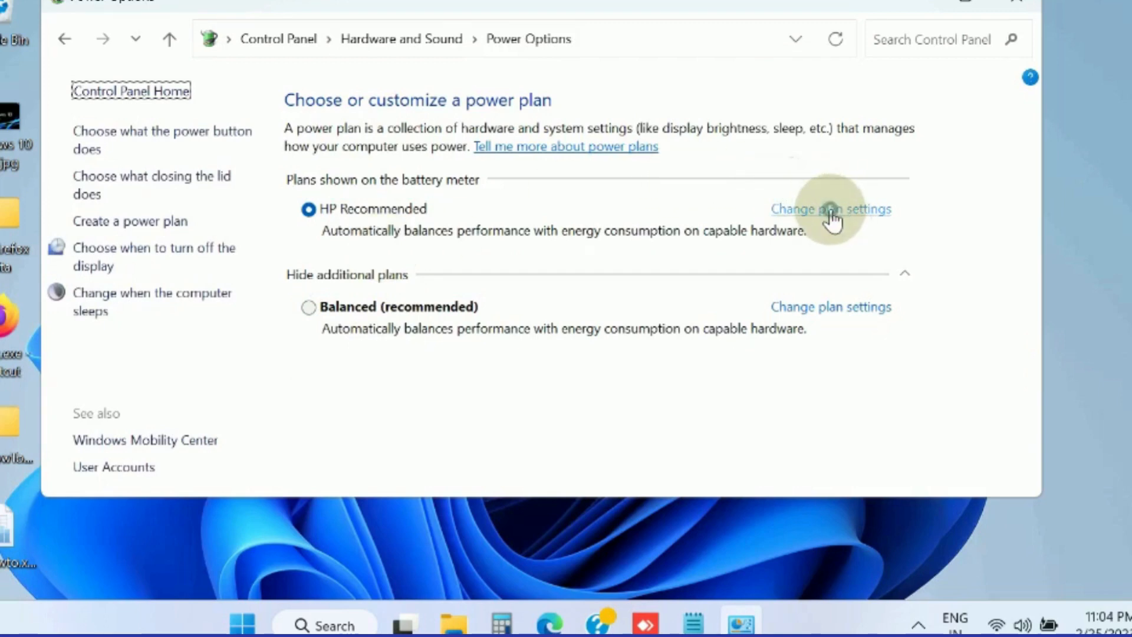
Enter HP Recommended's plan settings and bring up its advanced power settings dialog
click(830, 209)
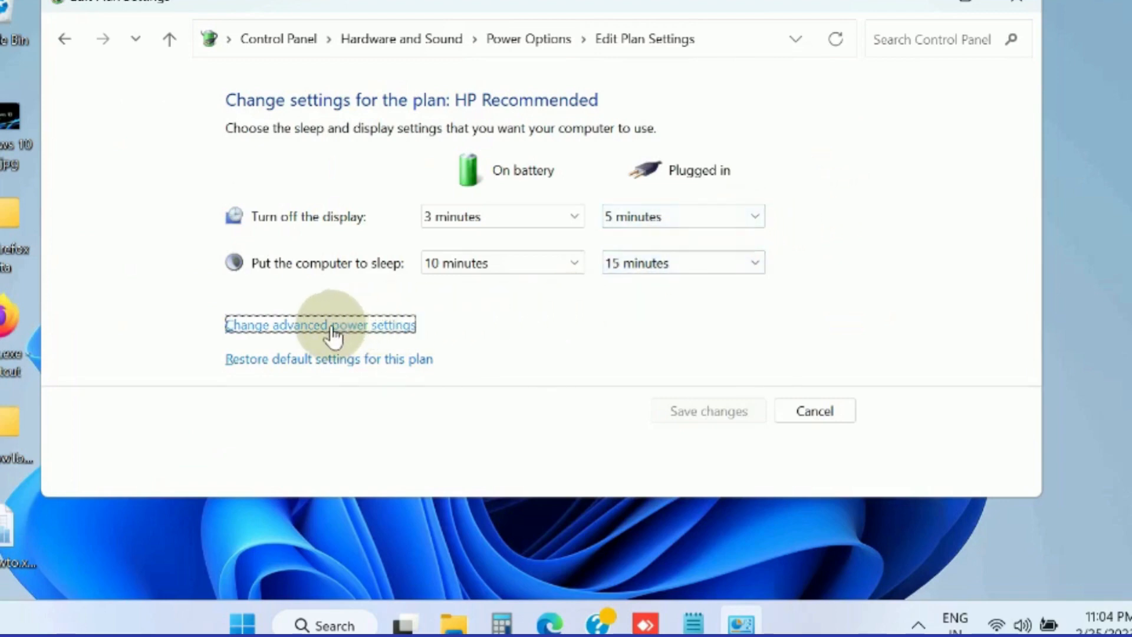
click(319, 325)
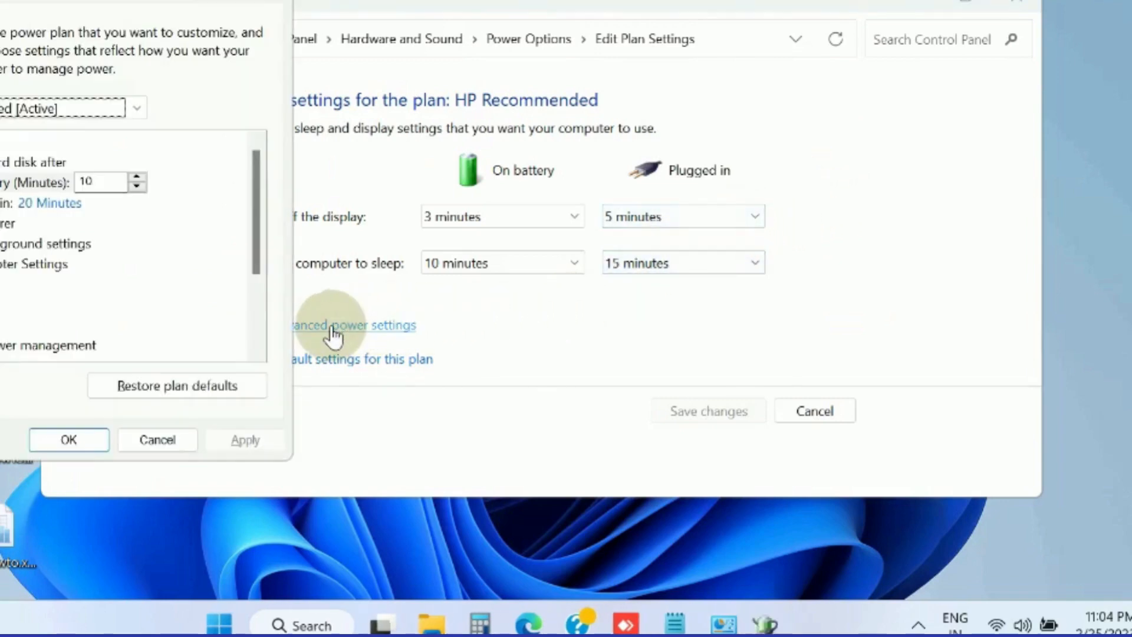
Expand Sleep to show sleep after 10 min battery, 15 min plugged in, hibernate never
click(352, 326)
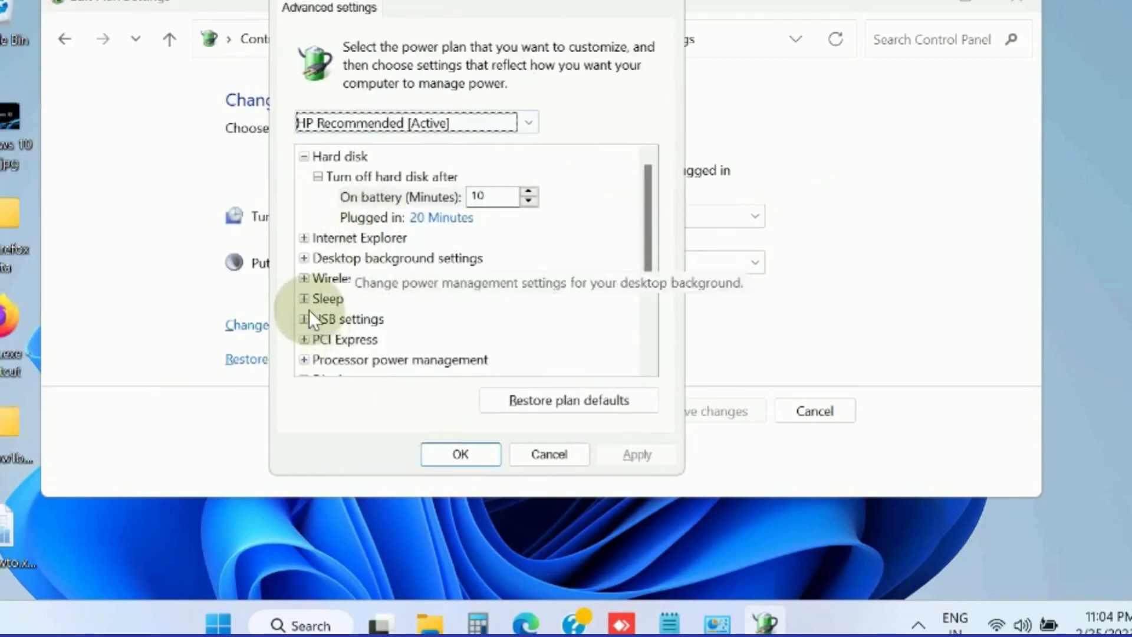
click(305, 298)
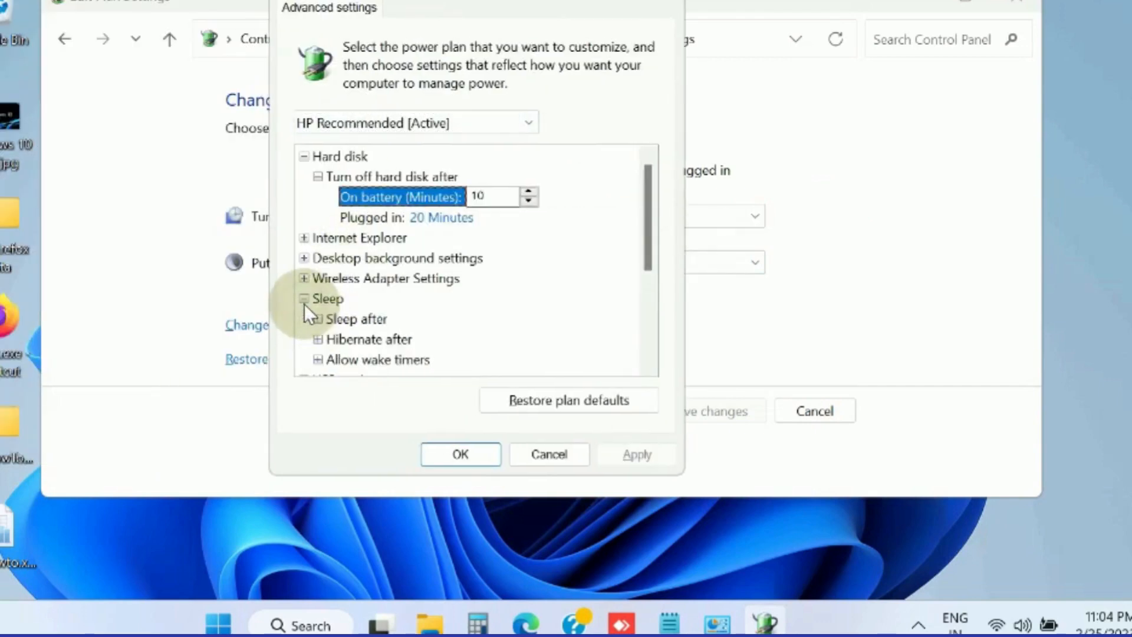
scroll(down, 3)
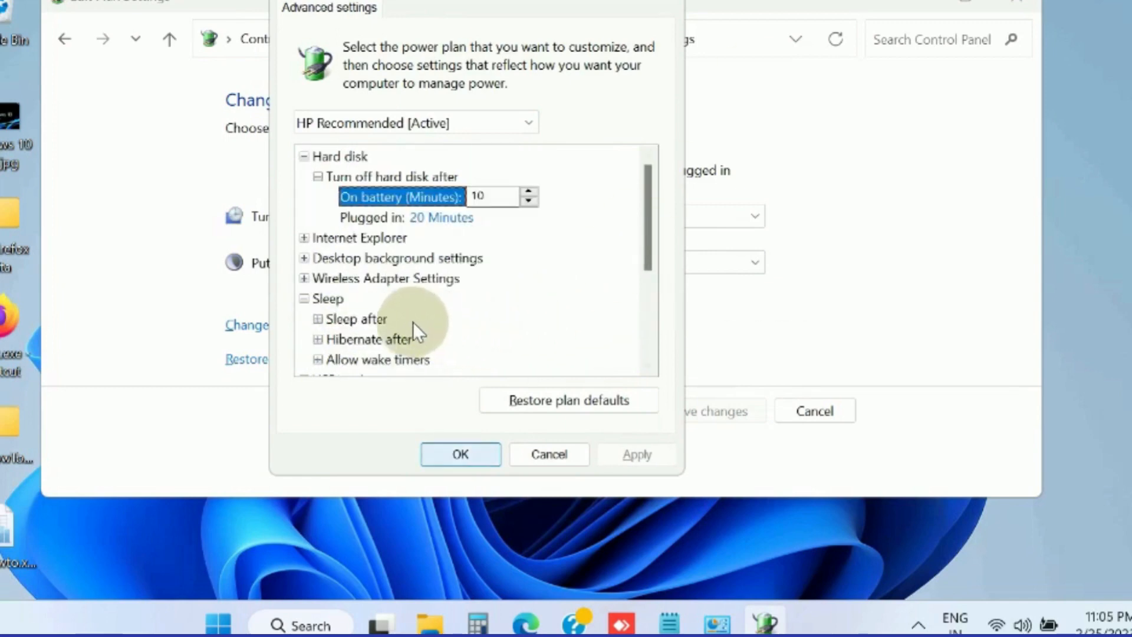
mouse_move(320, 328)
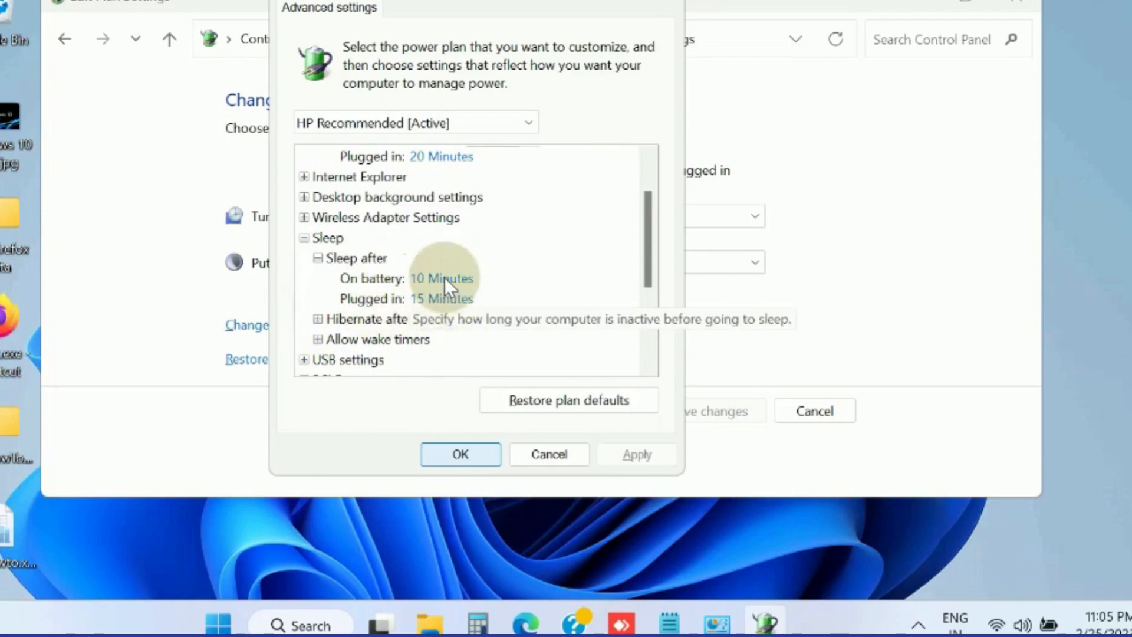
click(441, 278)
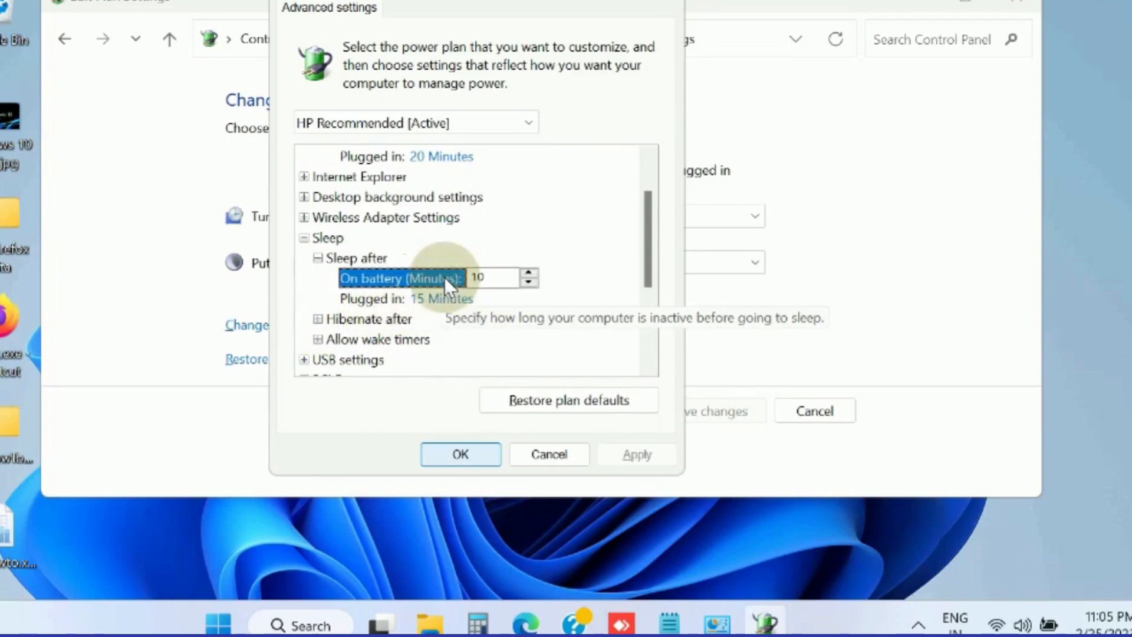
mouse_move(494, 248)
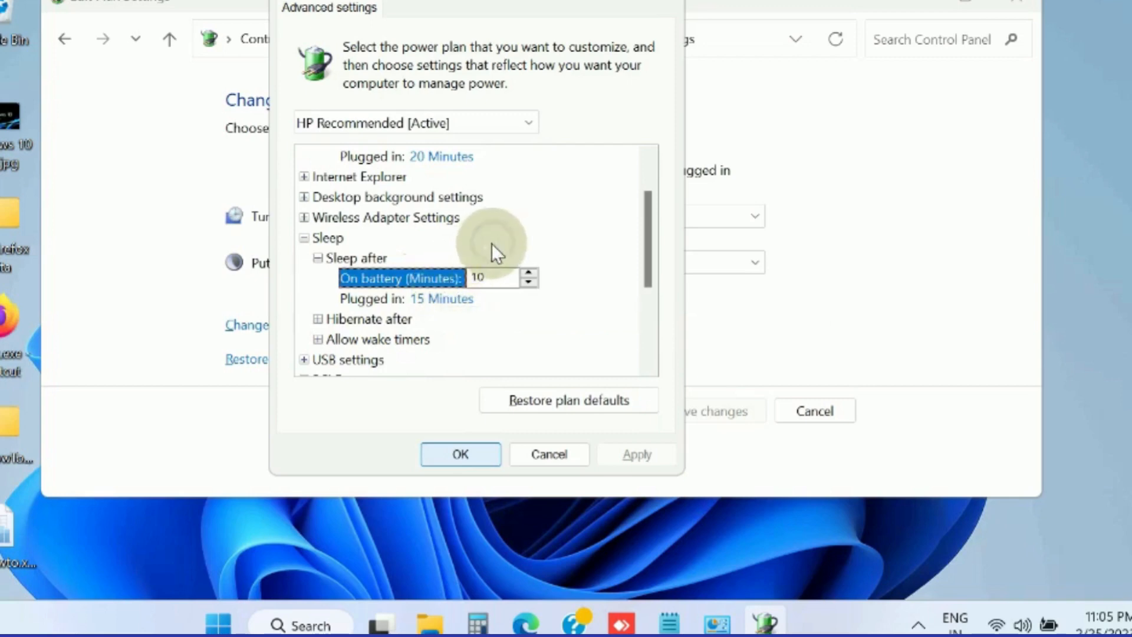
mouse_move(391, 347)
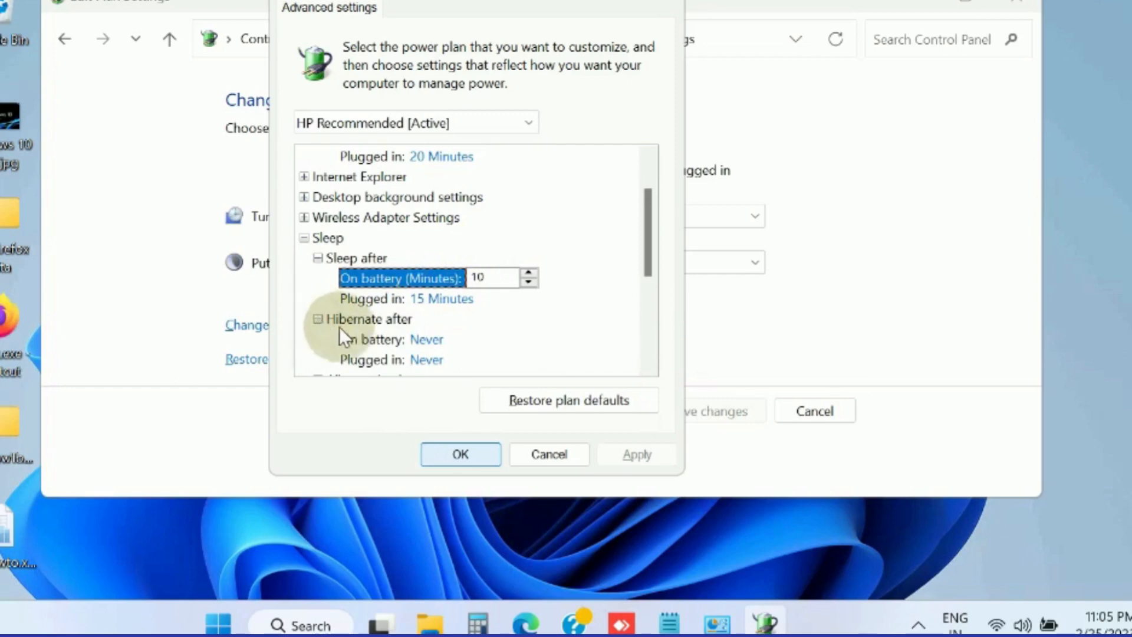
scroll(down, 3)
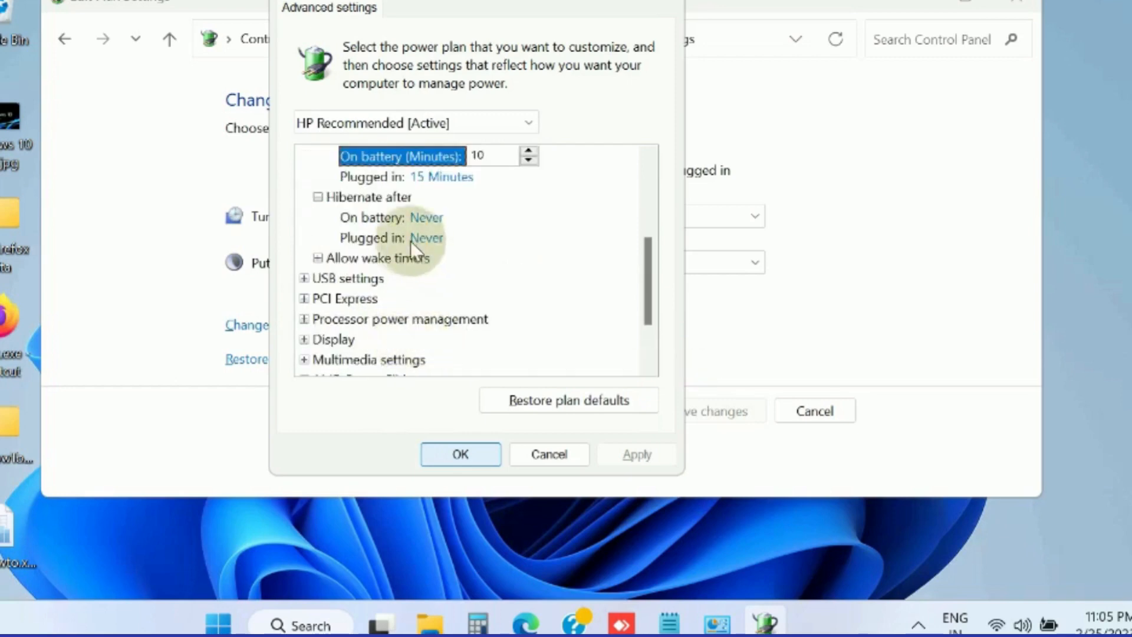
mouse_move(396, 256)
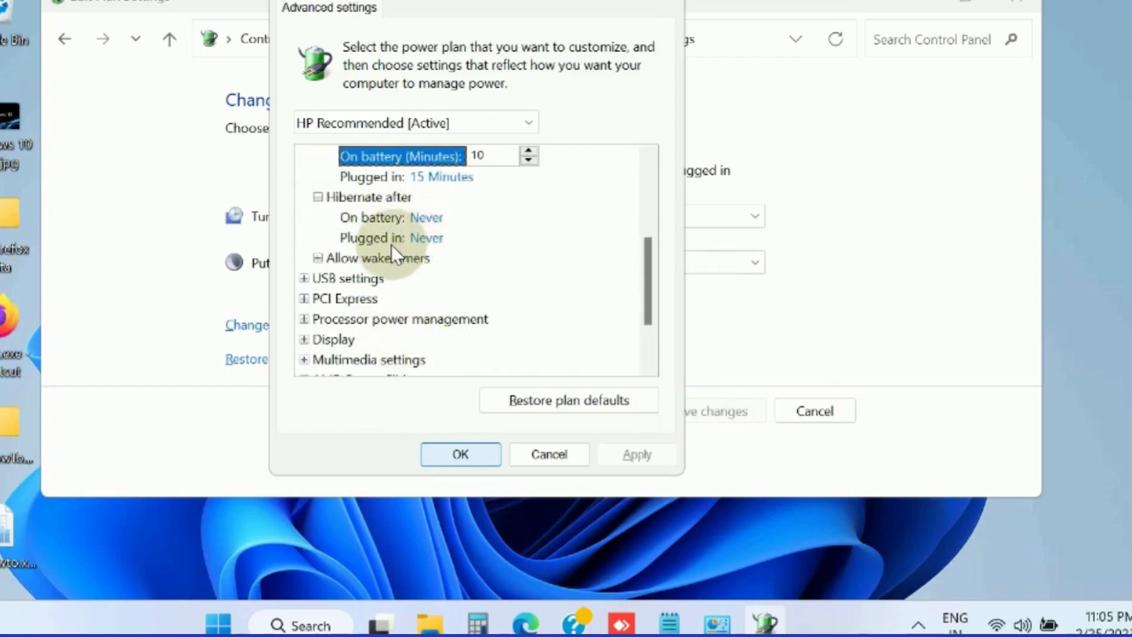
mouse_move(448, 217)
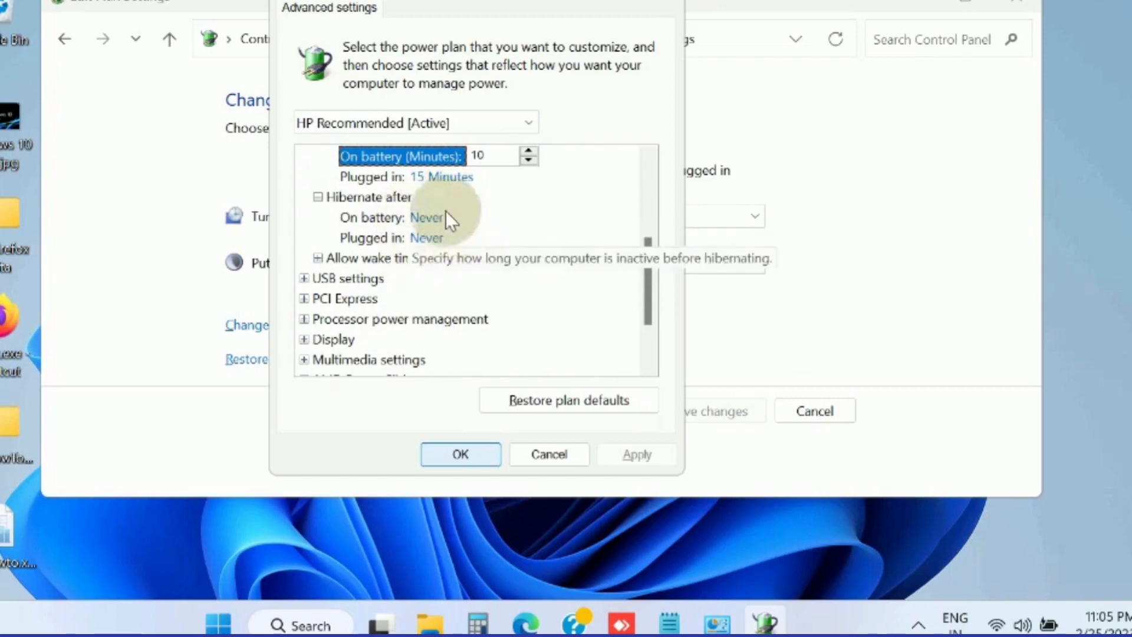